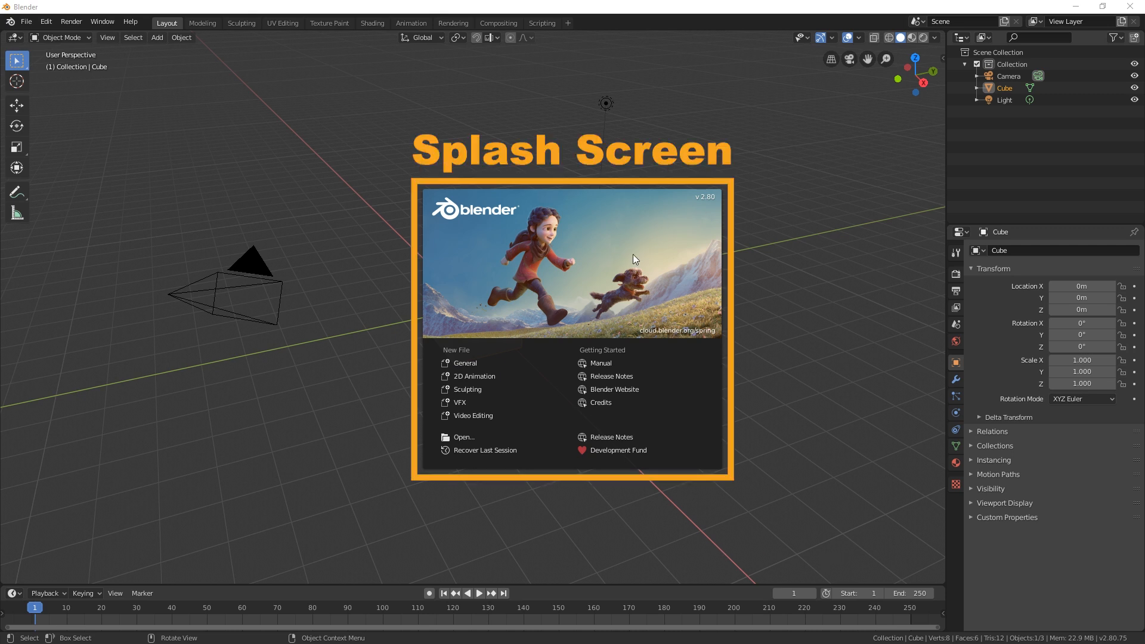
mouse_move(648, 275)
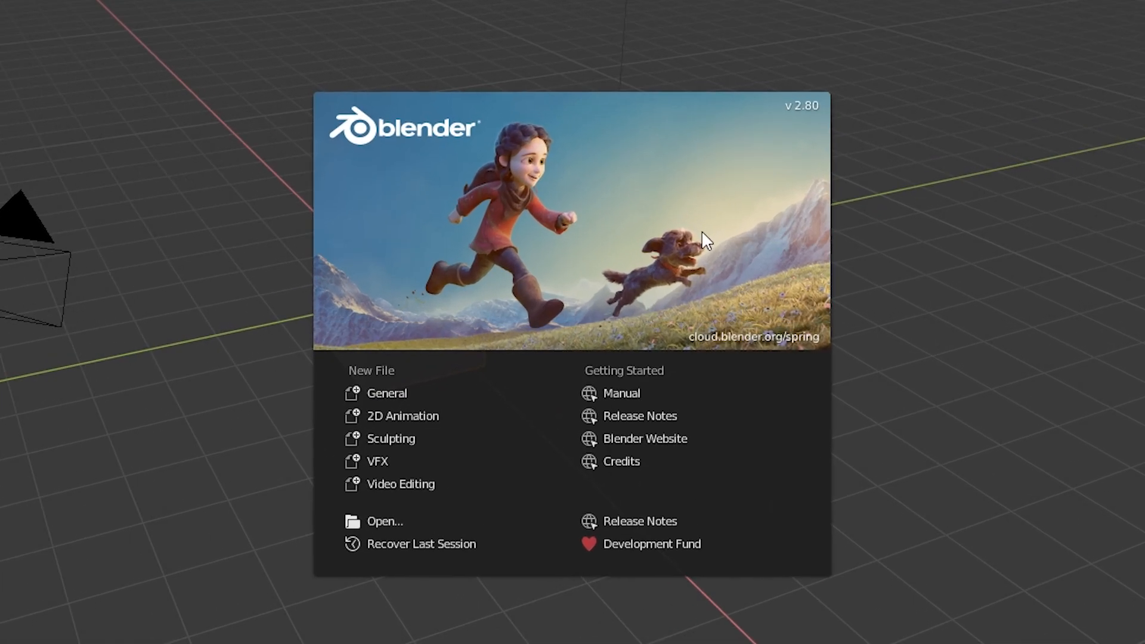
mouse_move(731, 244)
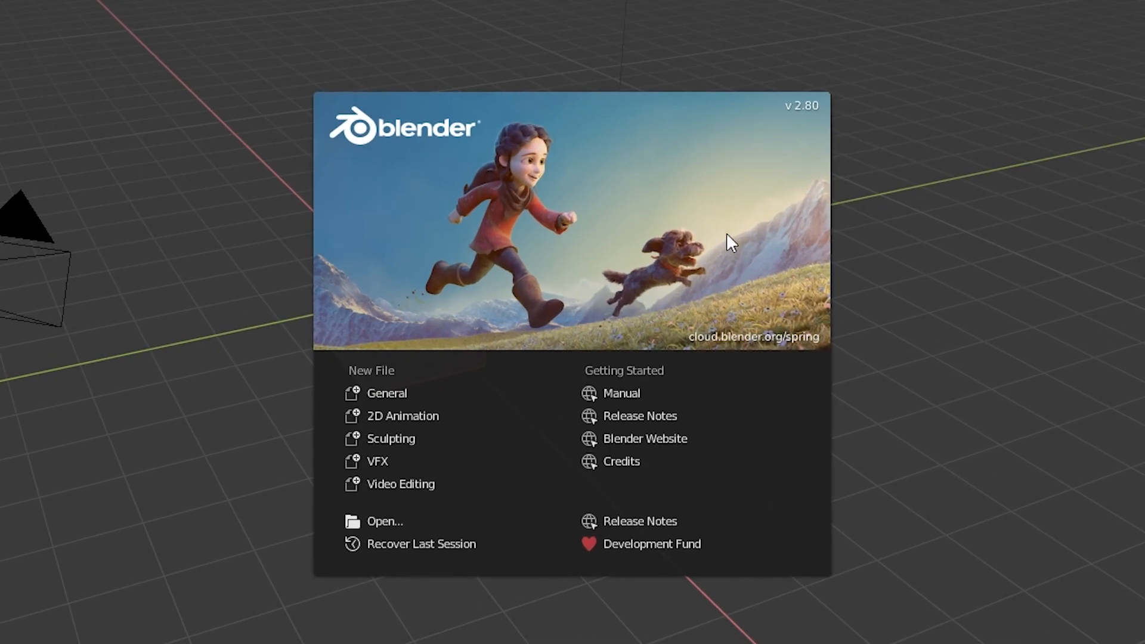
mouse_move(426, 478)
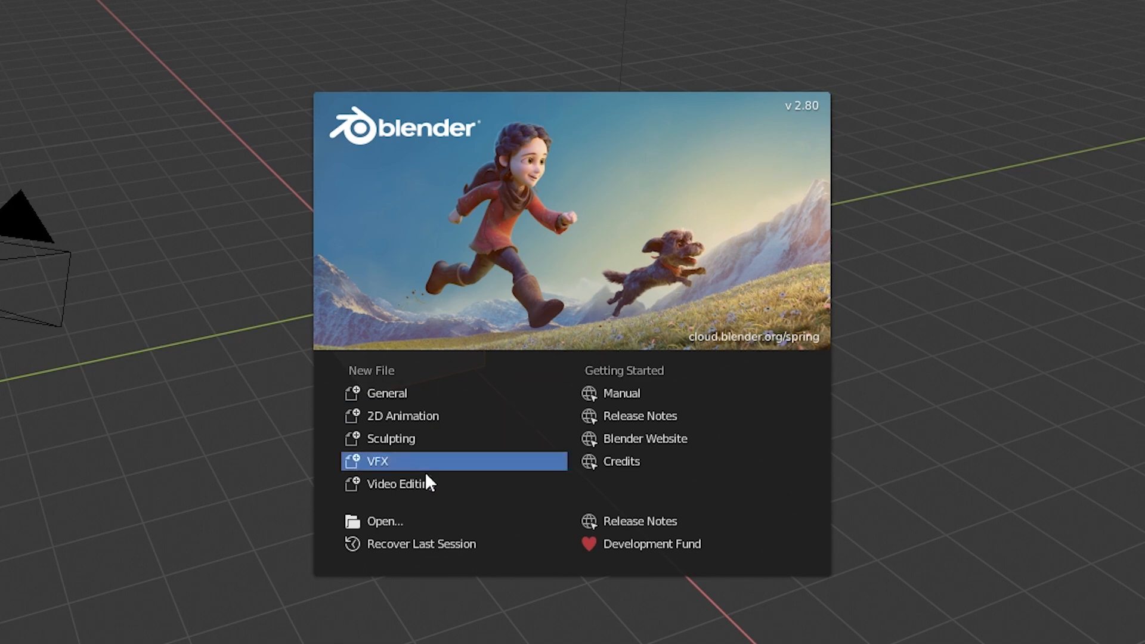
mouse_move(771, 9)
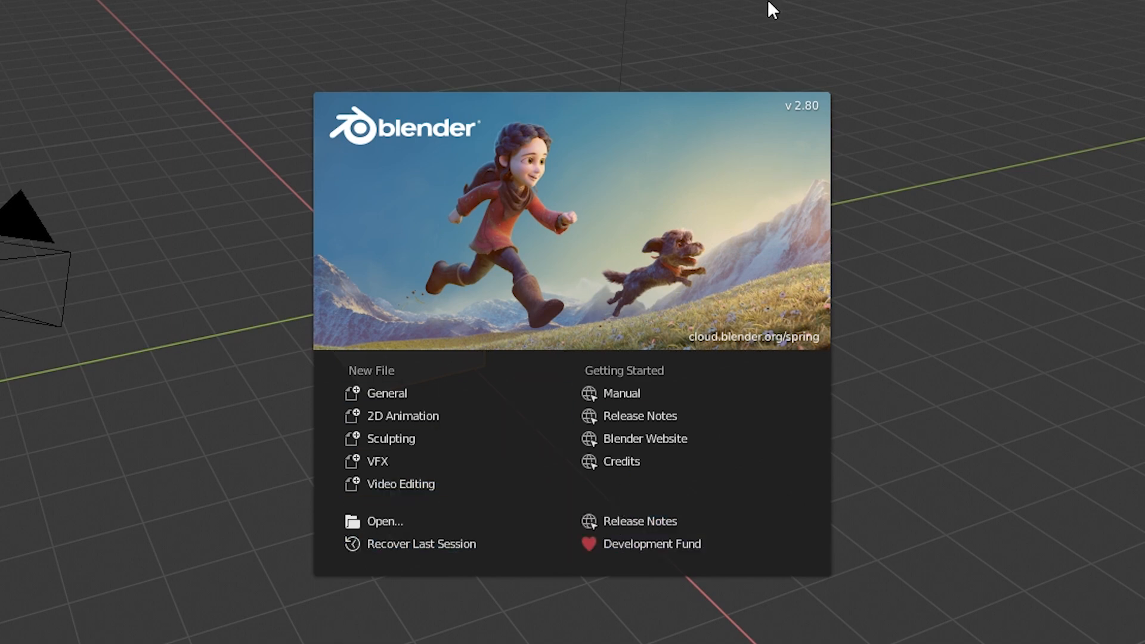
mouse_move(1011, 303)
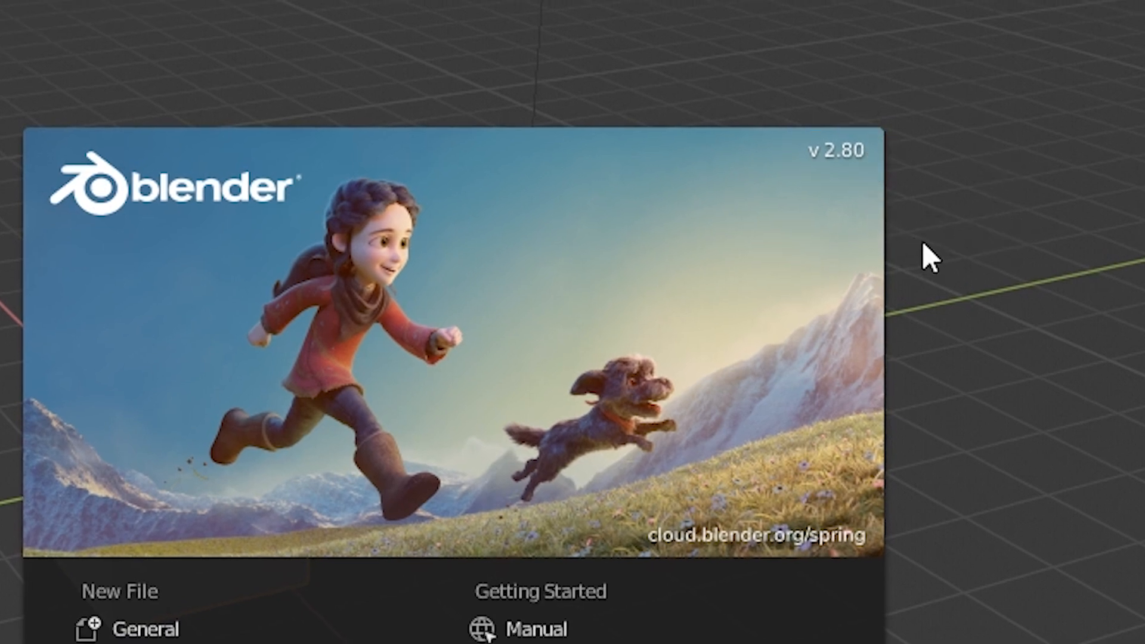
mouse_move(898, 322)
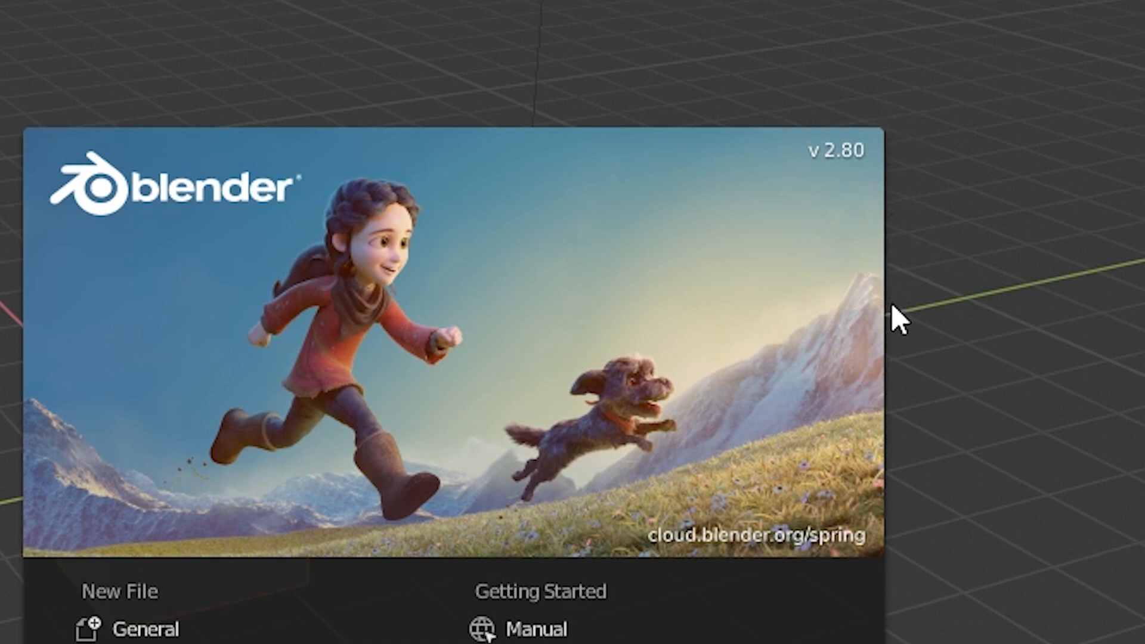
mouse_move(834, 559)
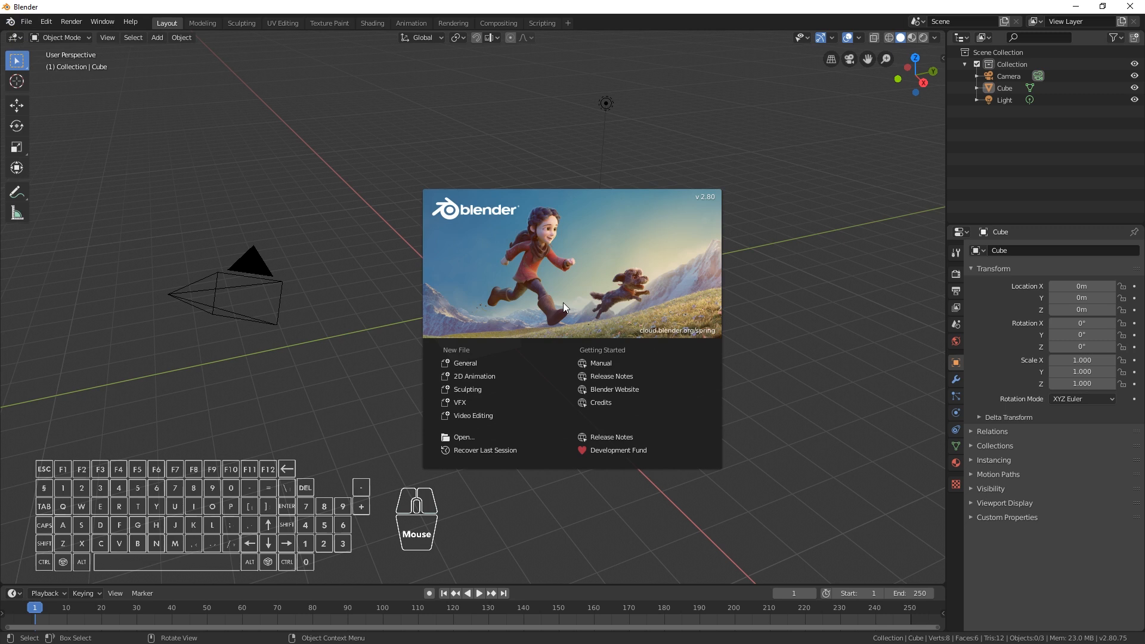
mouse_move(319, 283)
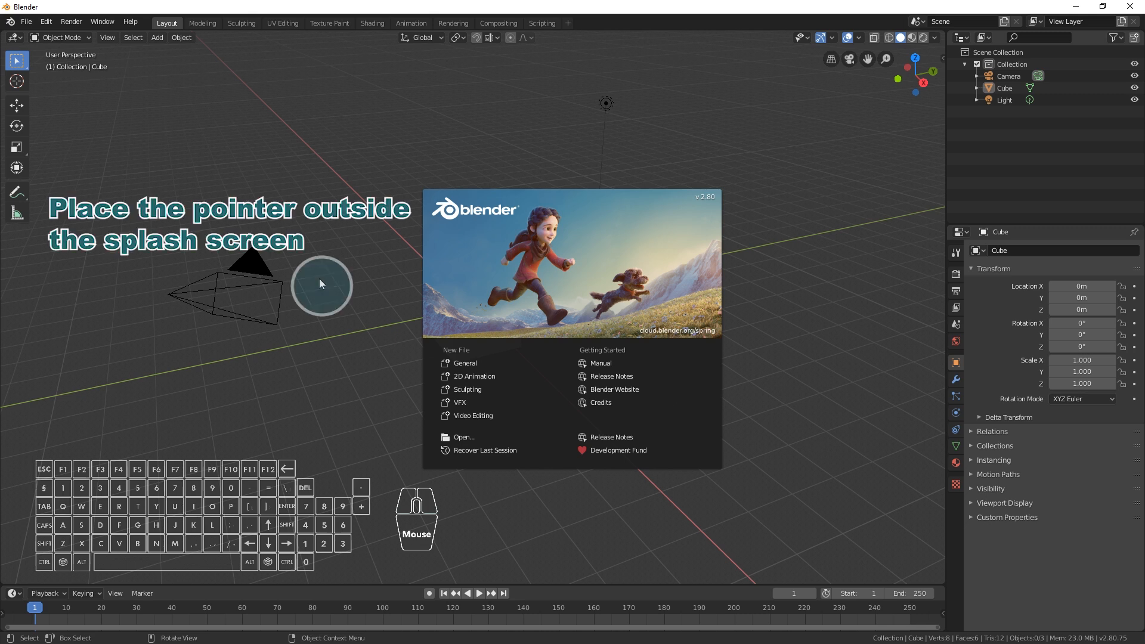
Close the splash screen with Esc to reveal the cube, camera and light
left_click(319, 284)
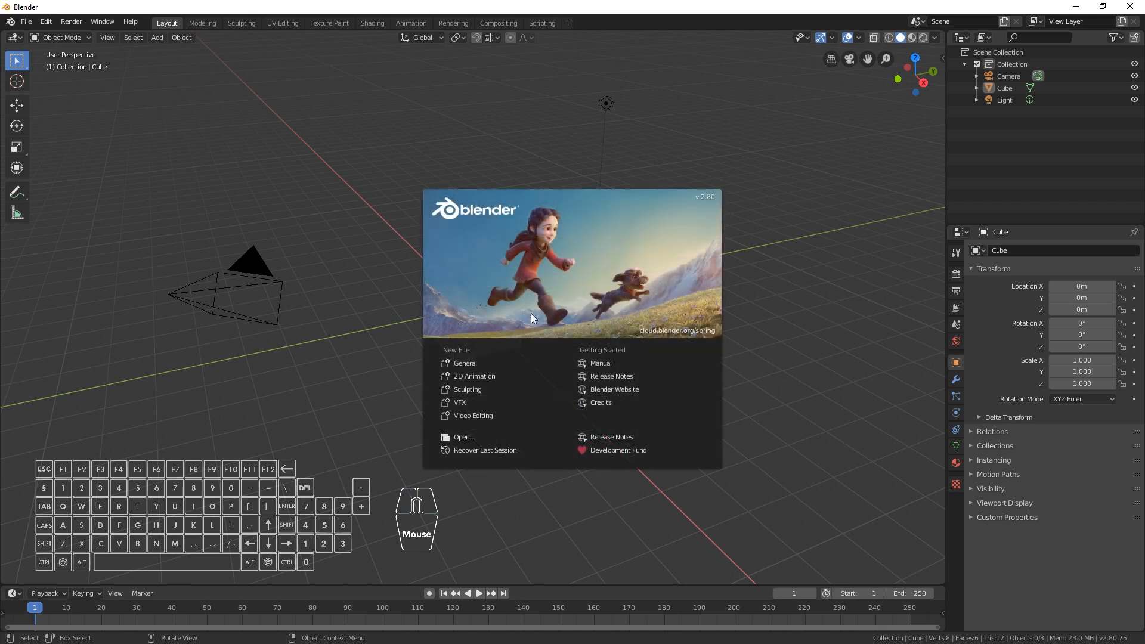
key("escape")
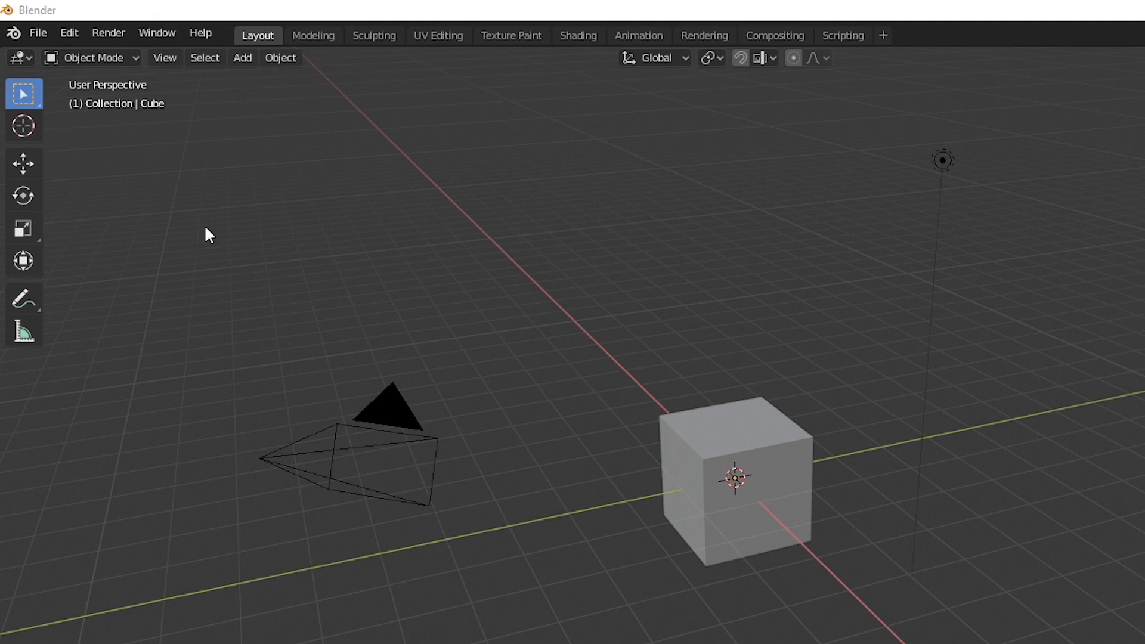
Reopen the splash screen from the Blender logo menu's Splash Screen entry
left_click(13, 34)
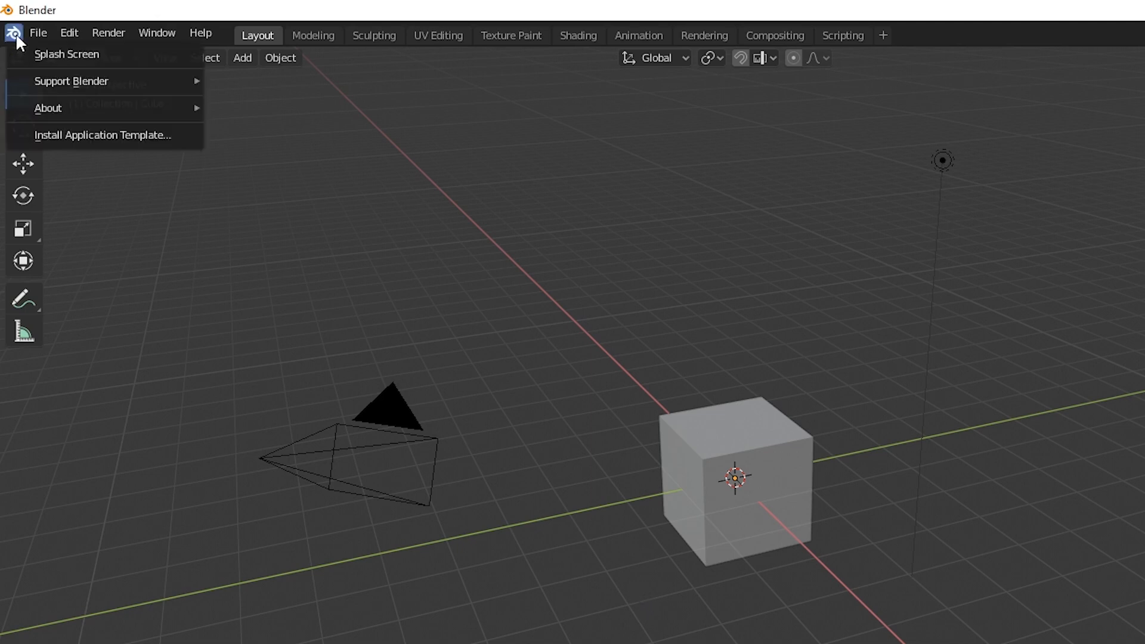
mouse_move(64, 51)
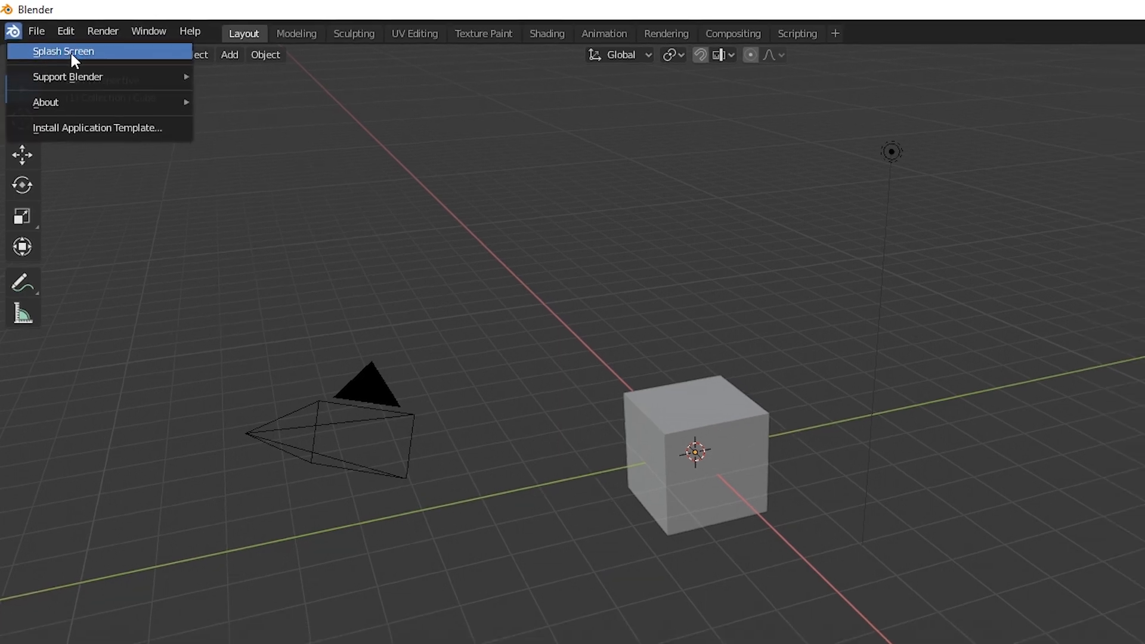
left_click(63, 51)
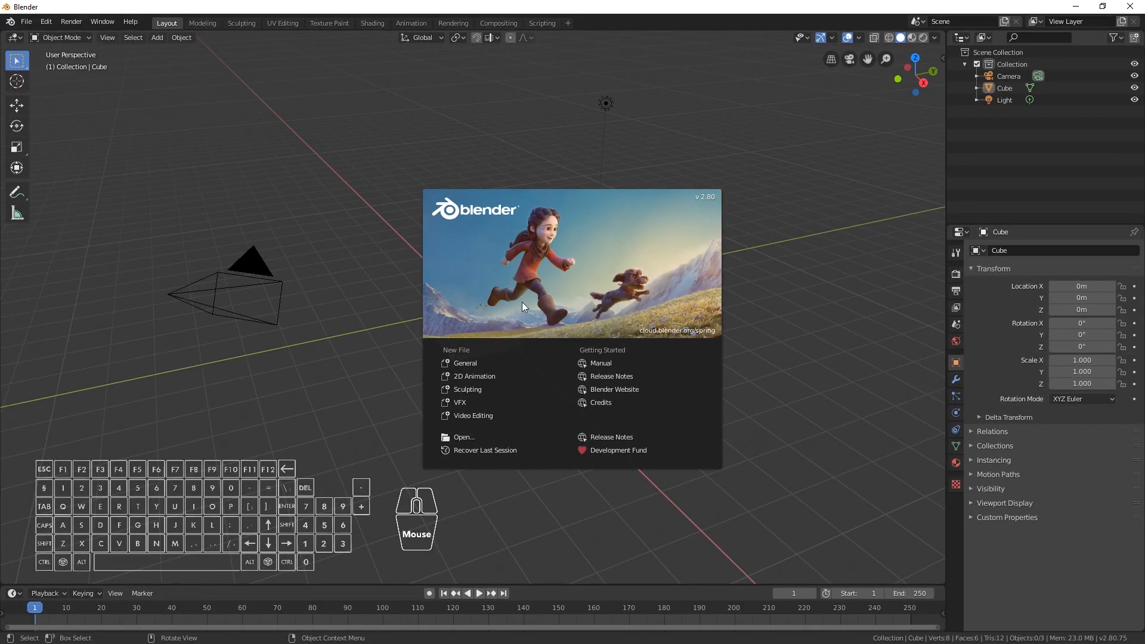
mouse_move(543, 316)
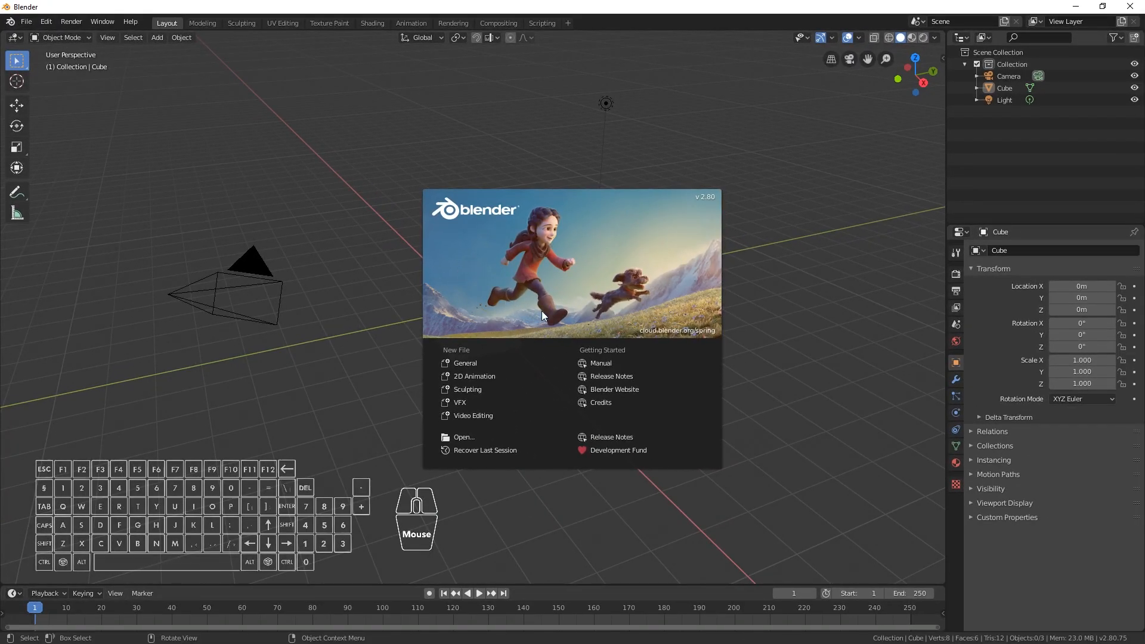